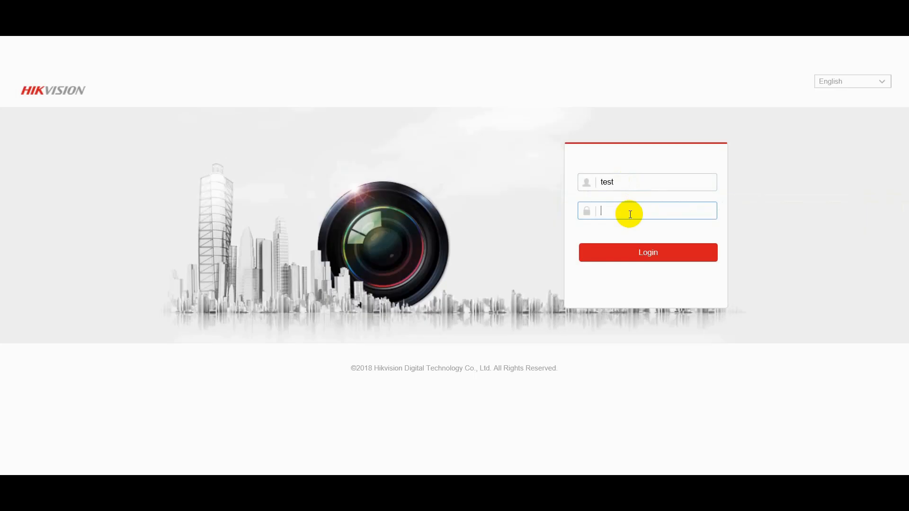
Log in to the camera with the password to reach the live fisheye view.
text(password)
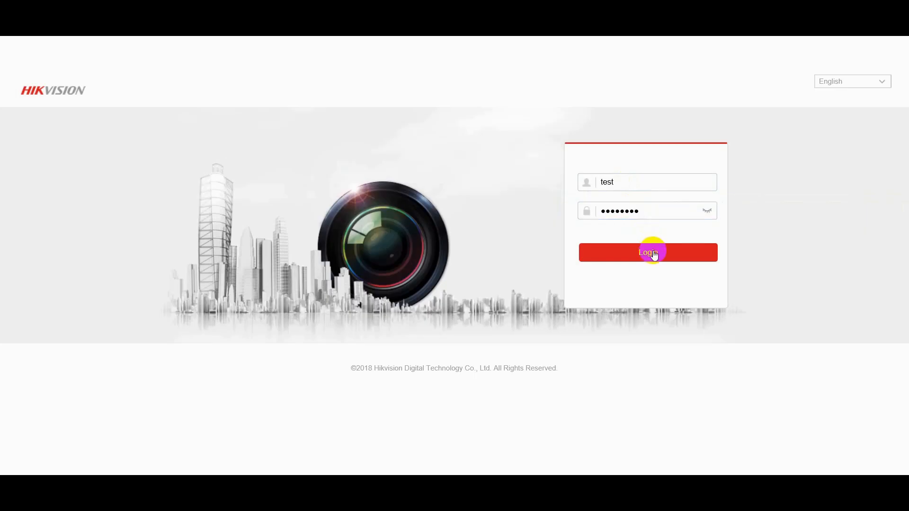
click(647, 253)
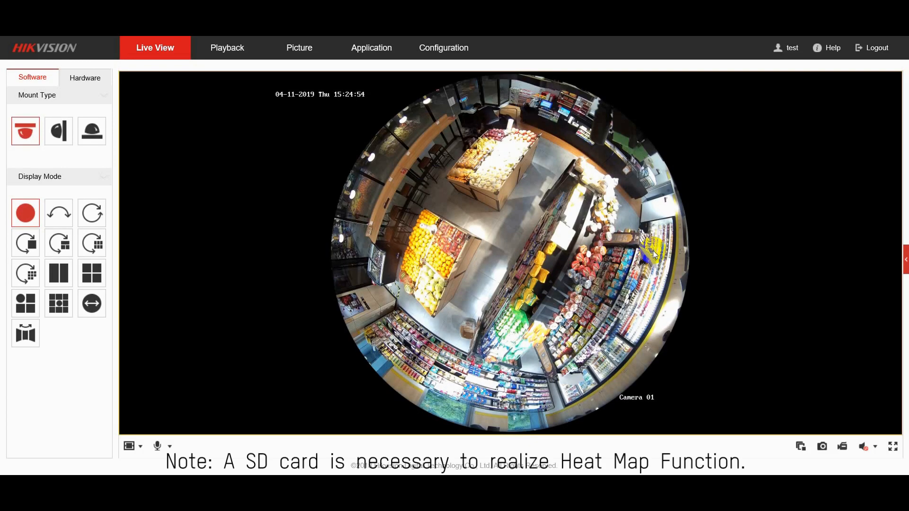
mouse_move(444, 47)
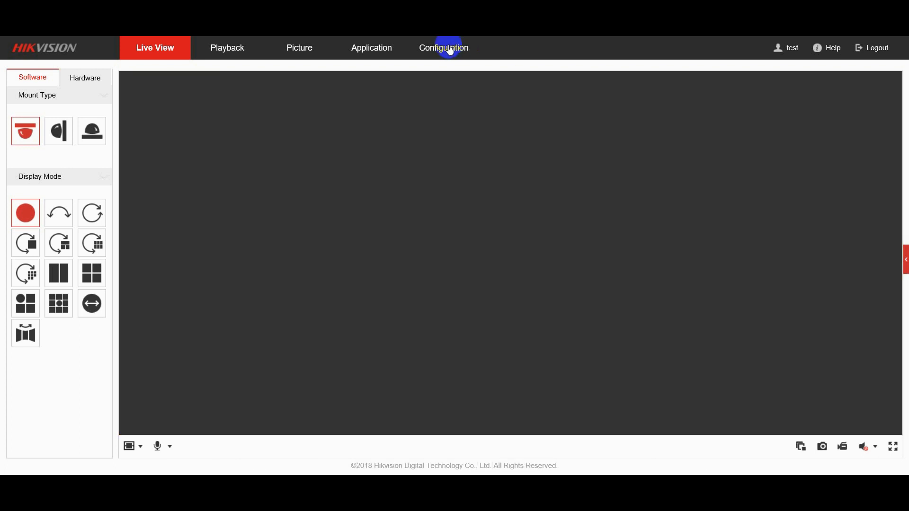
Go to Configuration and open the Heat Map Configuration page.
click(443, 47)
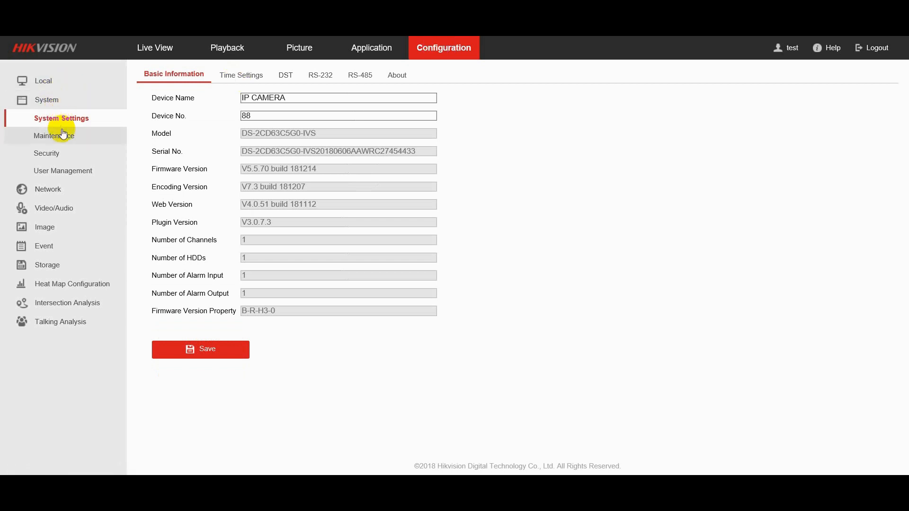
mouse_move(87, 287)
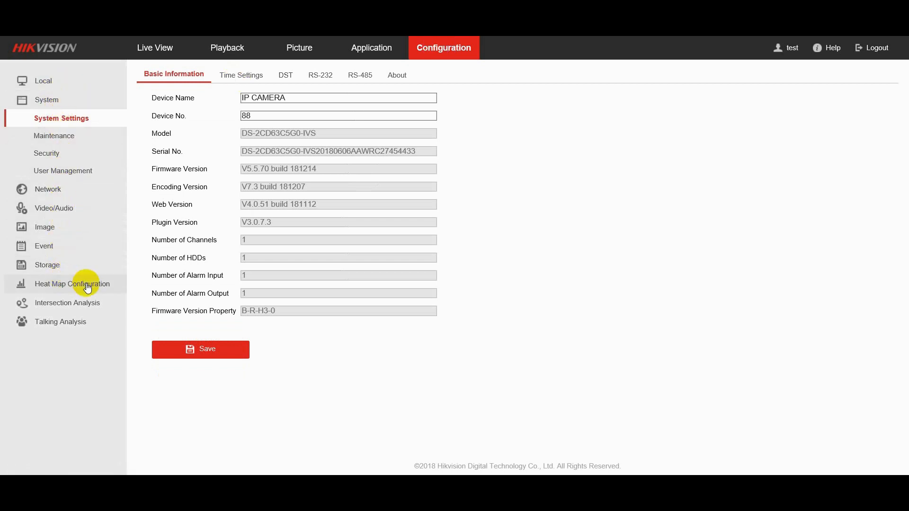
click(74, 284)
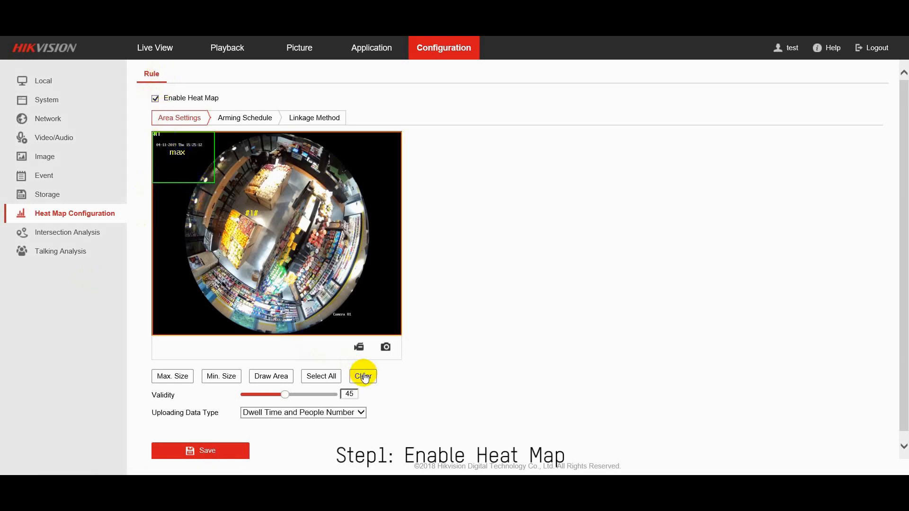
Clear the default box, then draw maximum size, minimum size and detection area #1.
click(362, 376)
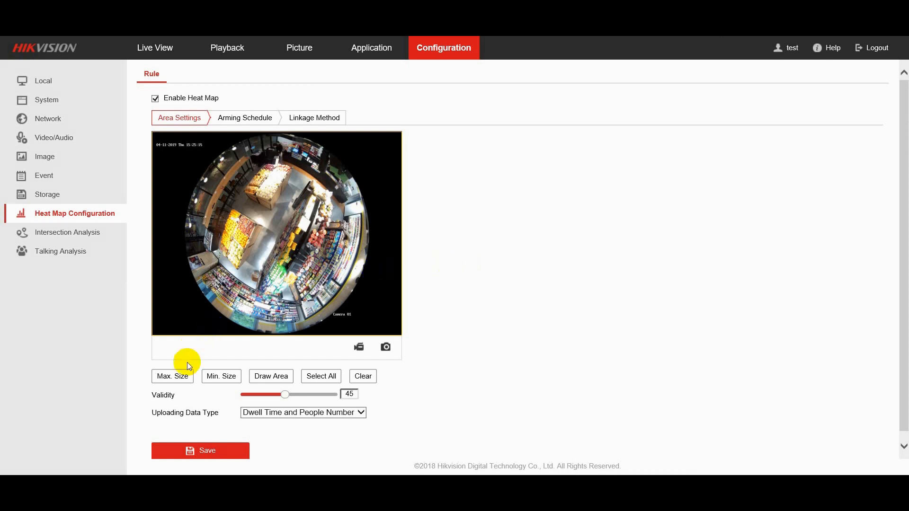
click(173, 375)
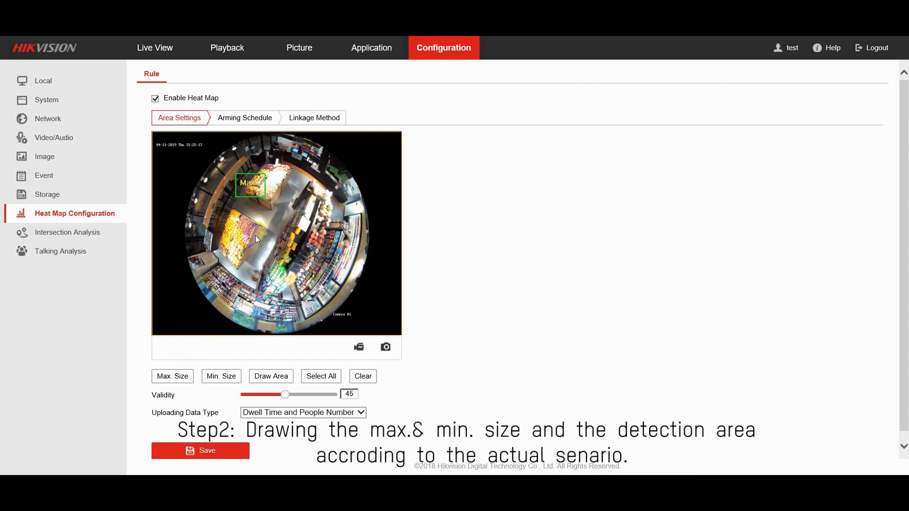
click(220, 376)
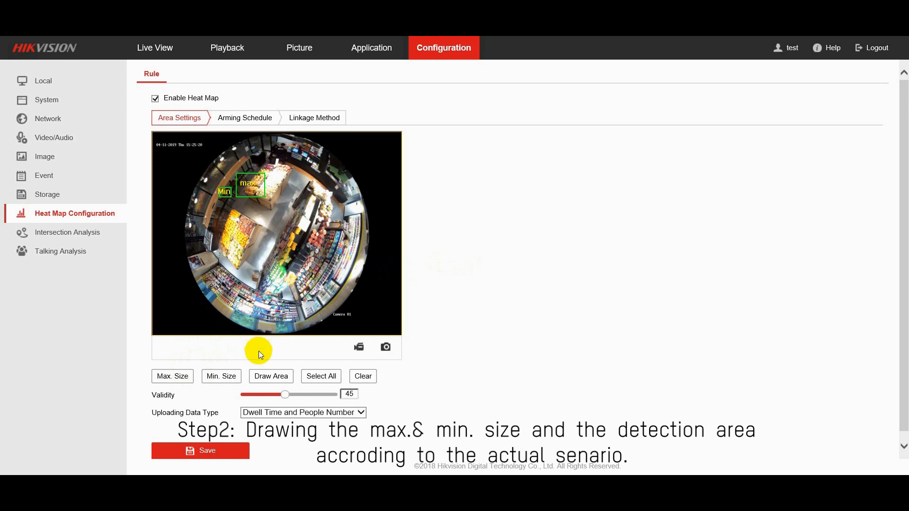
click(270, 376)
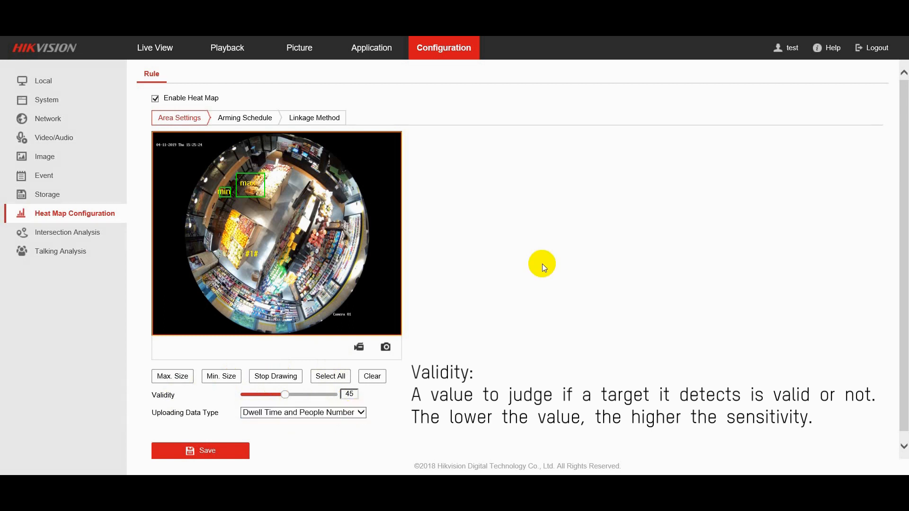
mouse_move(244, 108)
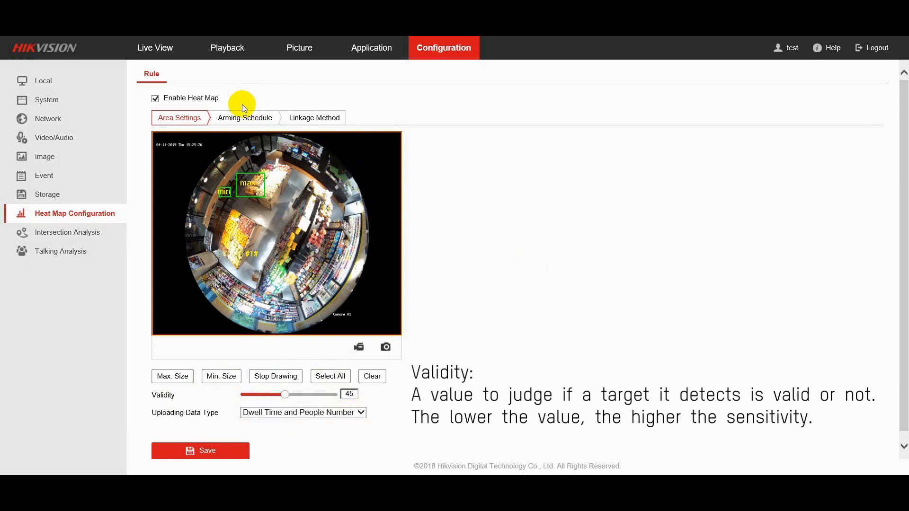
click(245, 118)
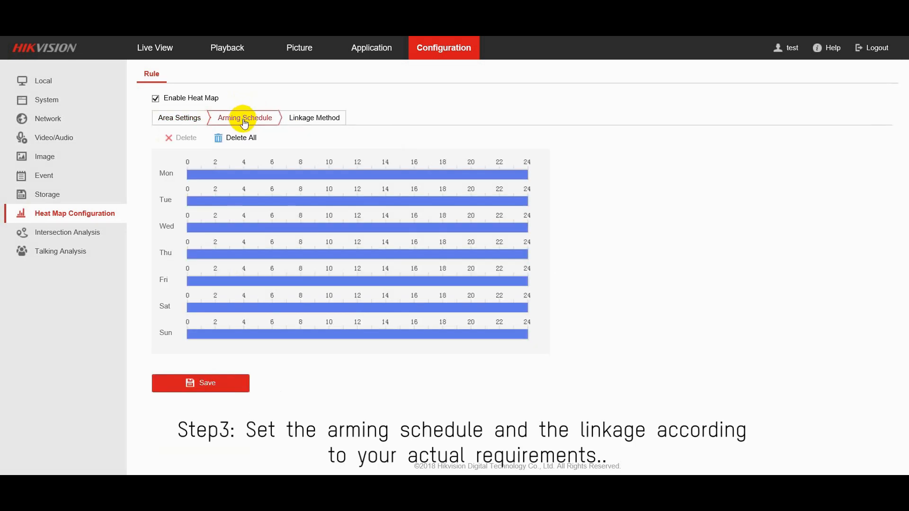
click(314, 118)
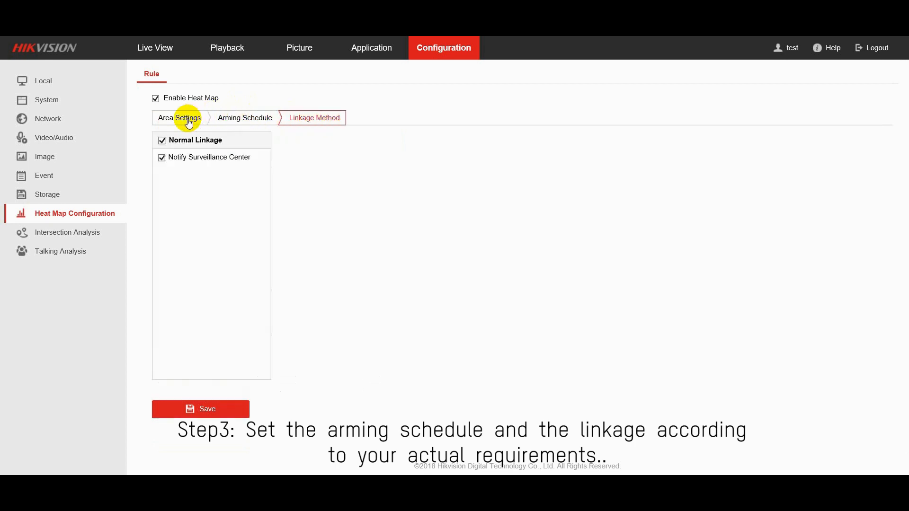
click(179, 118)
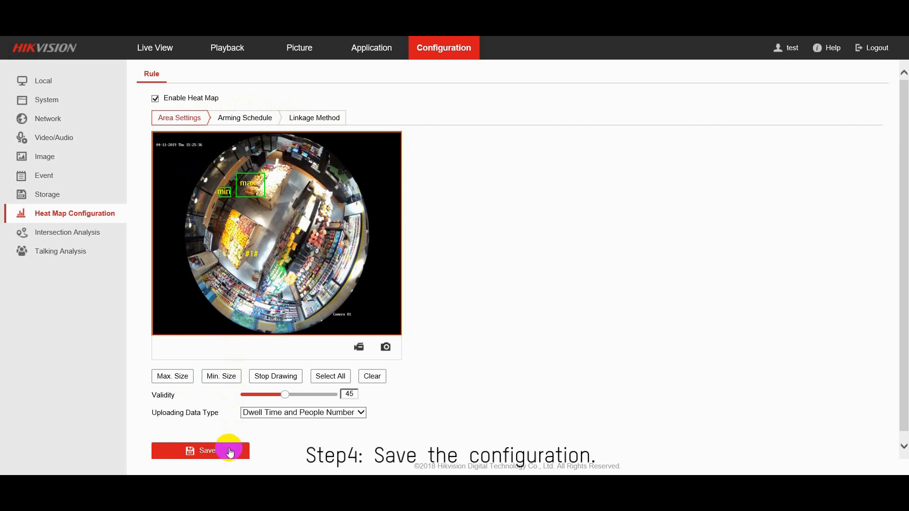
Save the heat map rule, confirming the note that history data will be cleared.
click(206, 450)
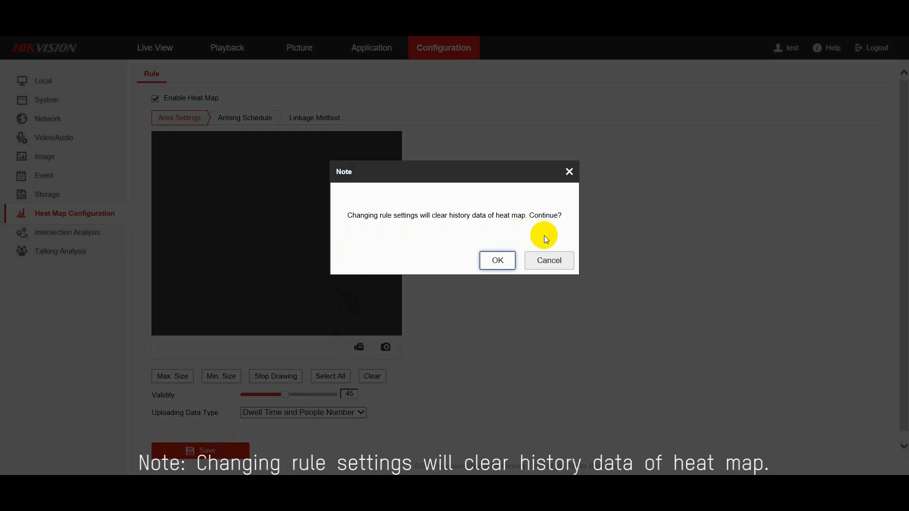
click(496, 260)
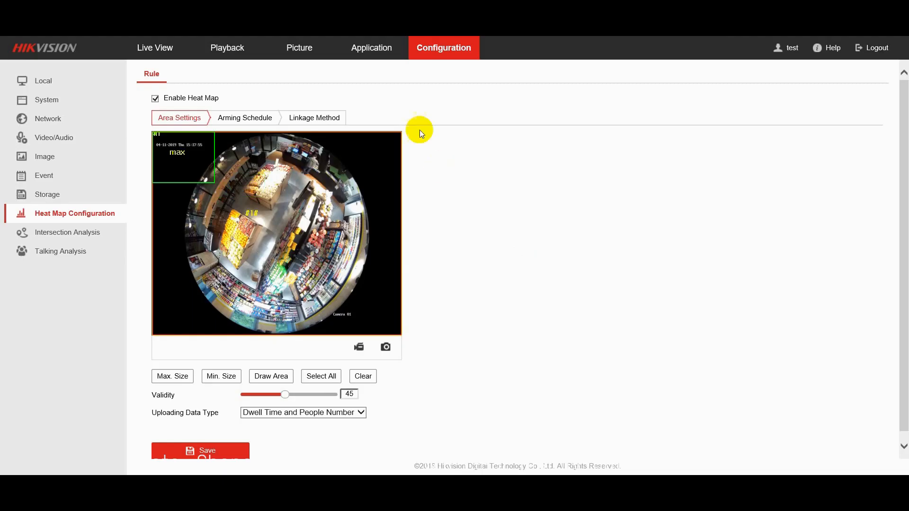
click(371, 47)
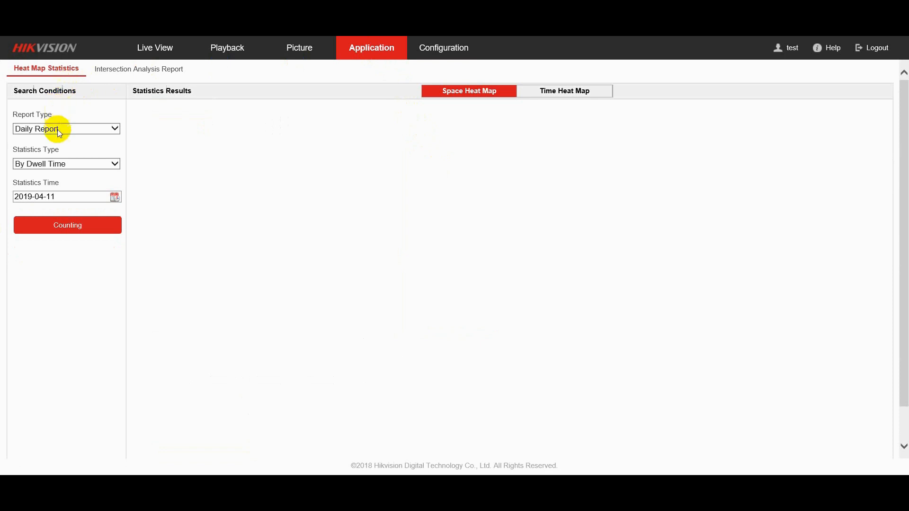
mouse_move(89, 172)
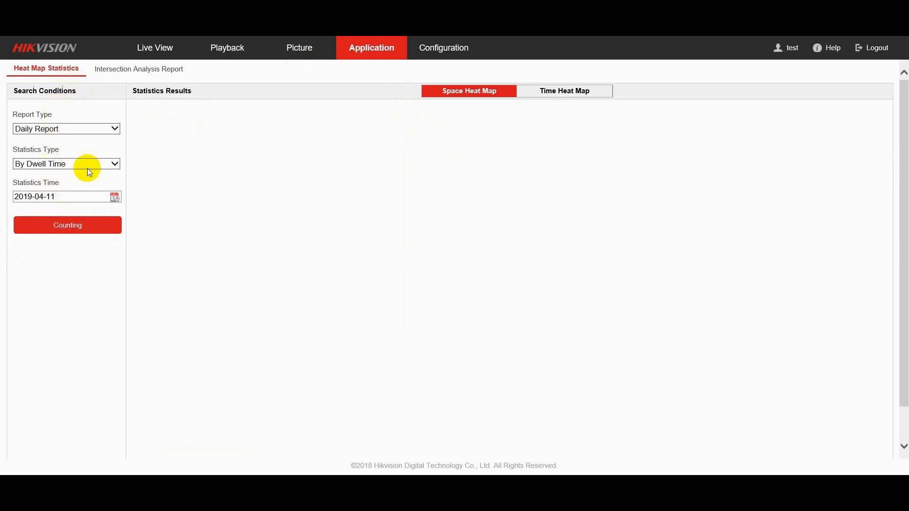
Set a Daily Report by People Number for 2019-04-10 and start counting.
click(65, 129)
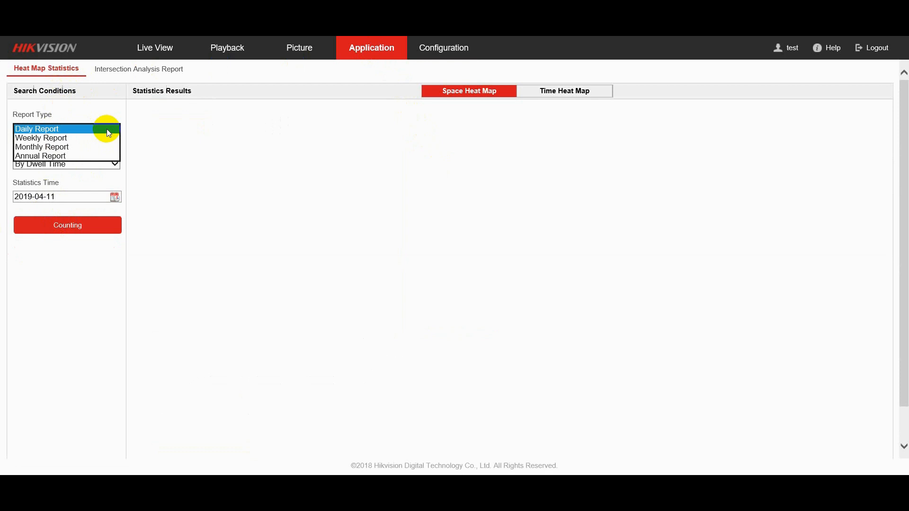
mouse_move(95, 132)
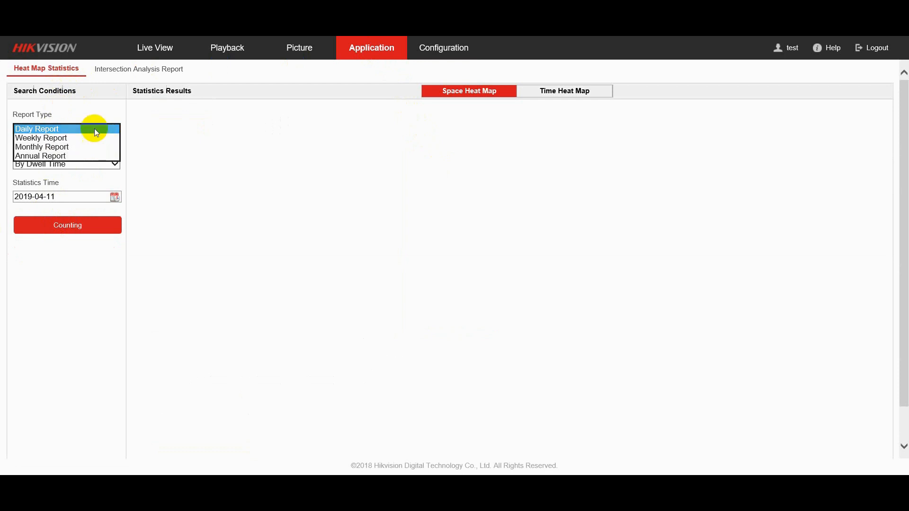
click(36, 128)
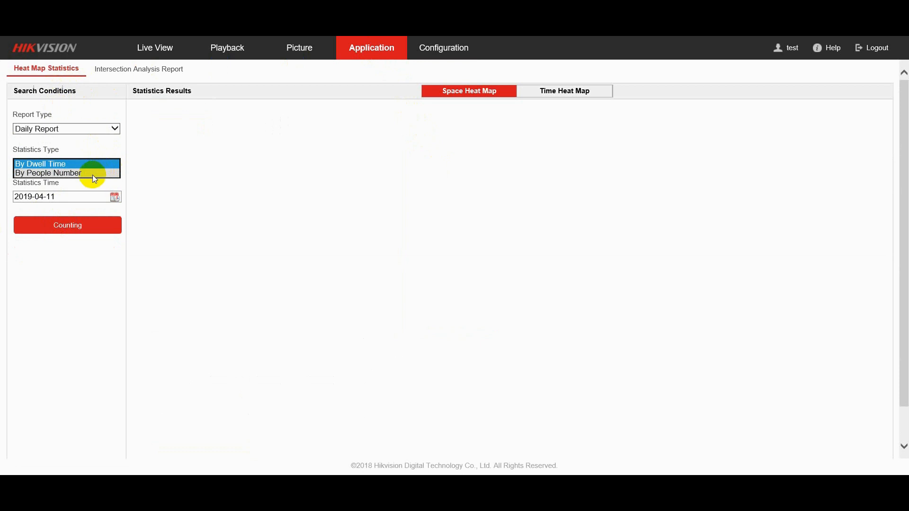
click(49, 173)
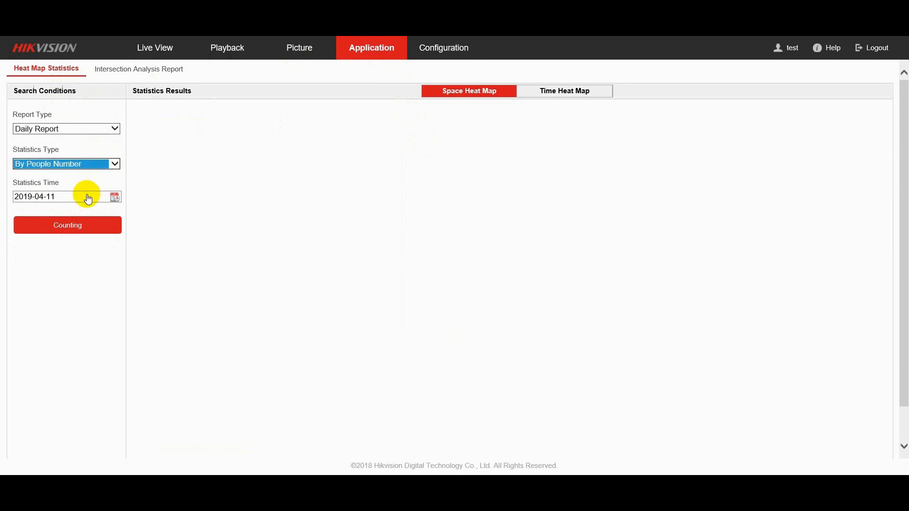
click(113, 196)
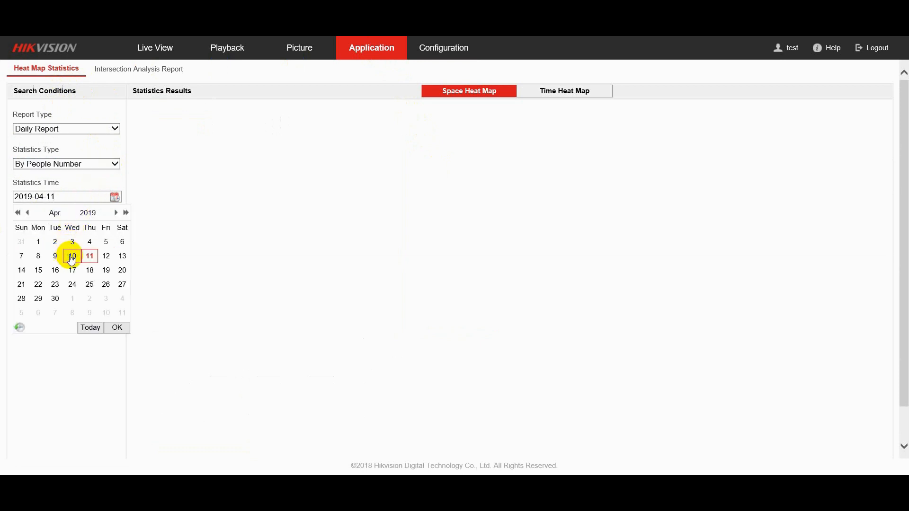
click(72, 256)
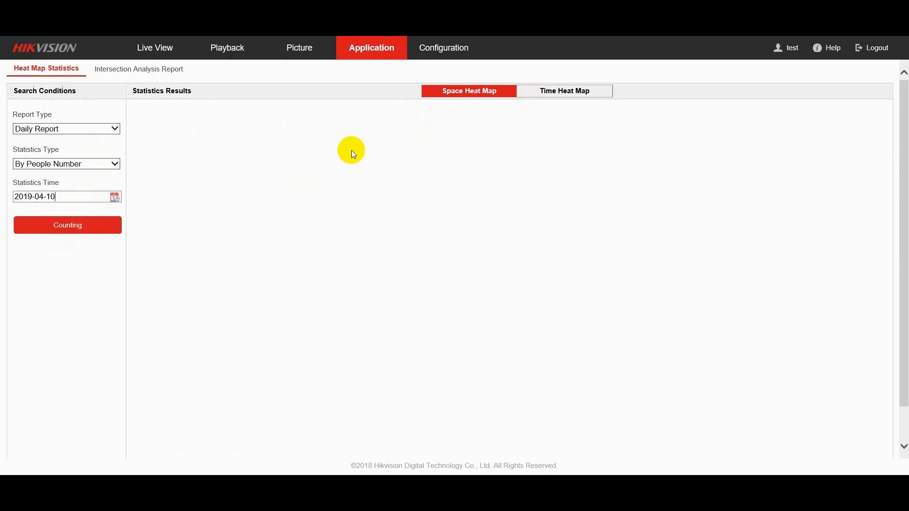
click(68, 225)
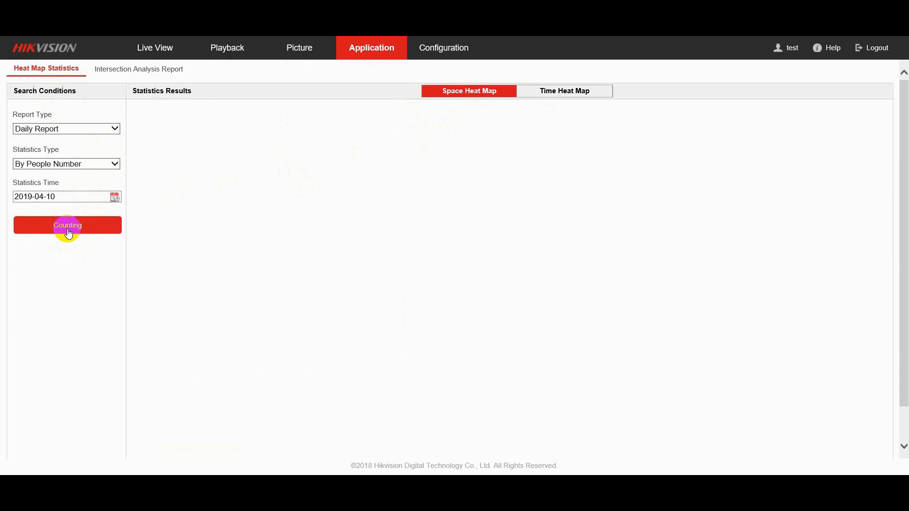
Generate the 2019-04-10 space heat map, peaking at 1827 people, and view its legend.
click(67, 224)
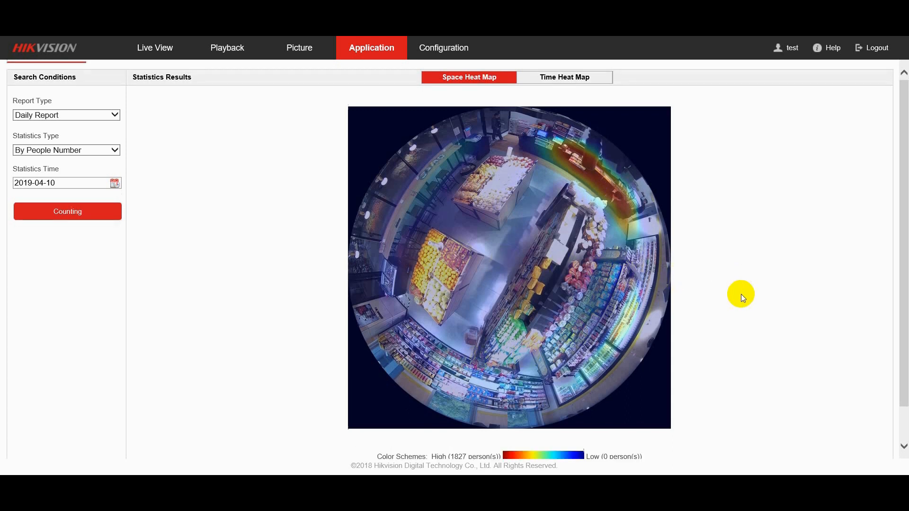
scroll(down, 3)
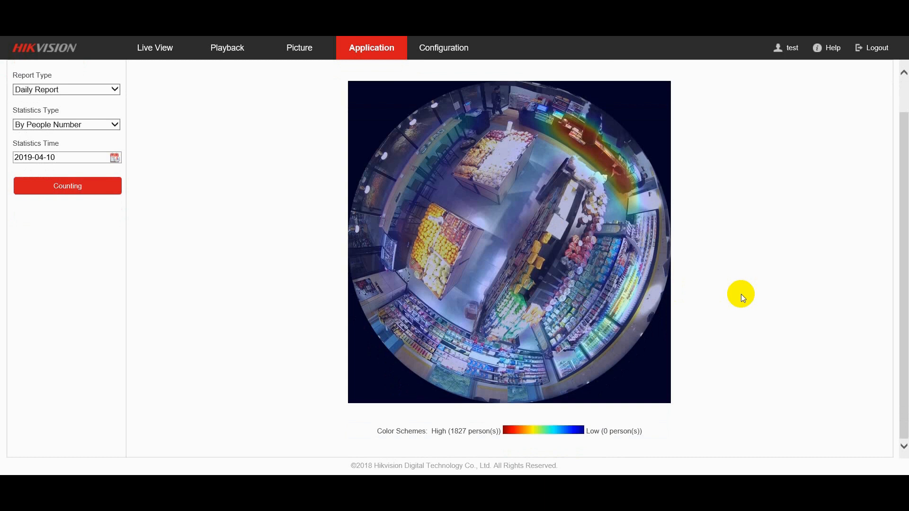
mouse_move(425, 445)
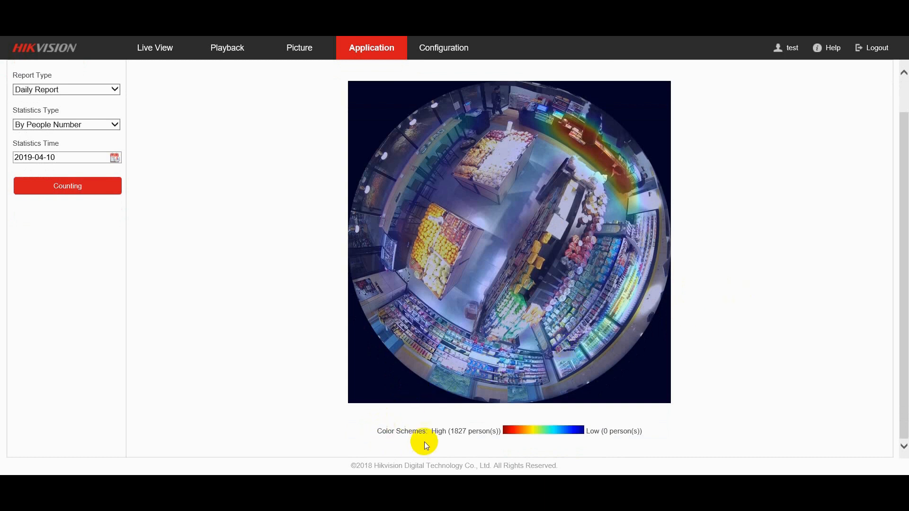
mouse_move(640, 445)
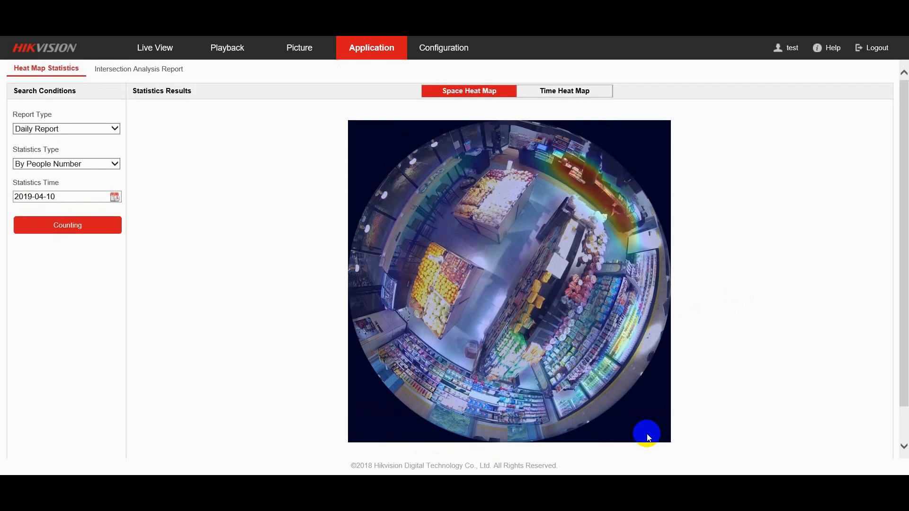
click(563, 91)
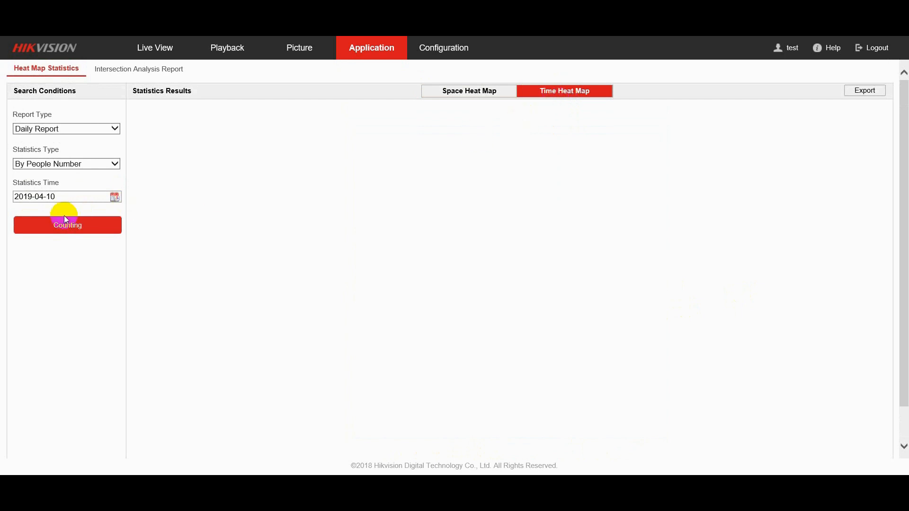
Run counting for the hourly people chart, peaking near 1,550 around hour 10.
click(67, 225)
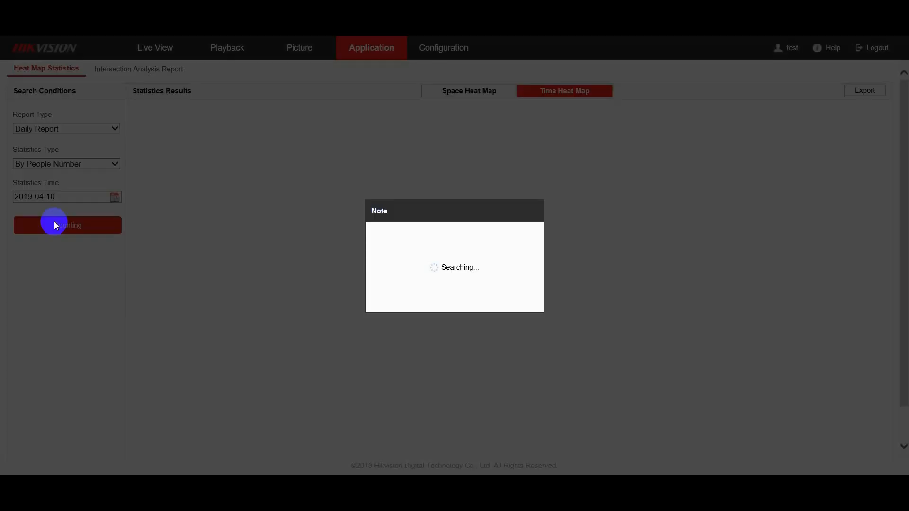
click(67, 225)
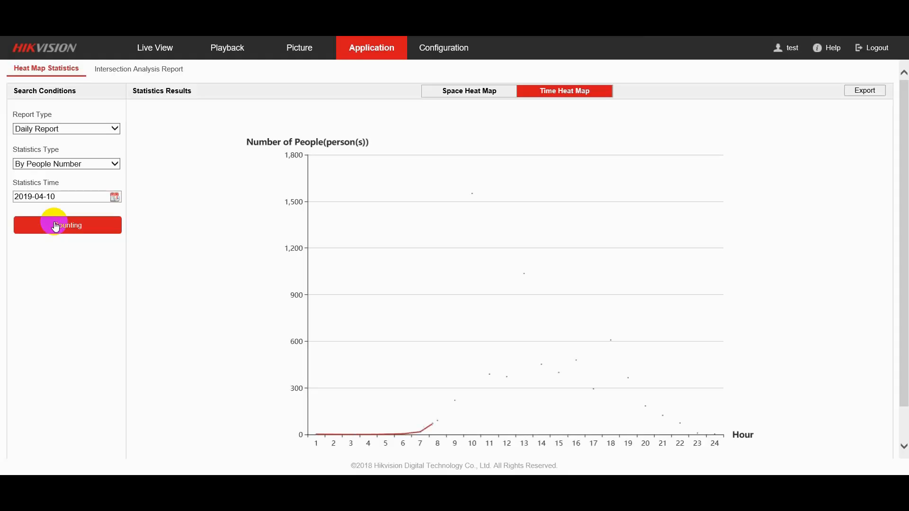
click(67, 225)
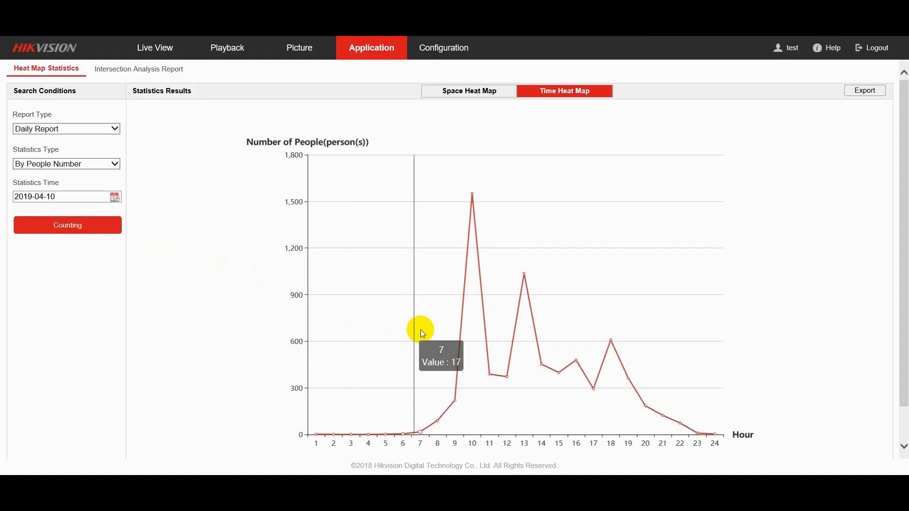
mouse_move(535, 284)
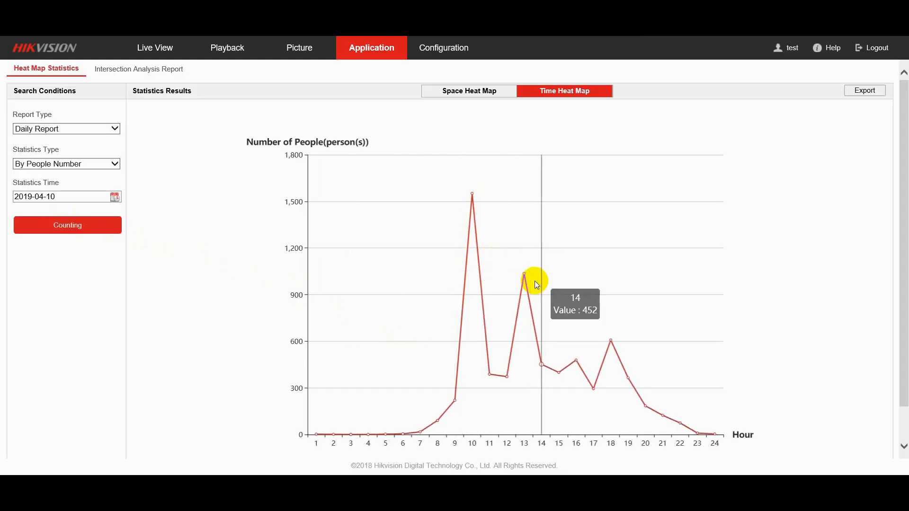
mouse_move(523, 275)
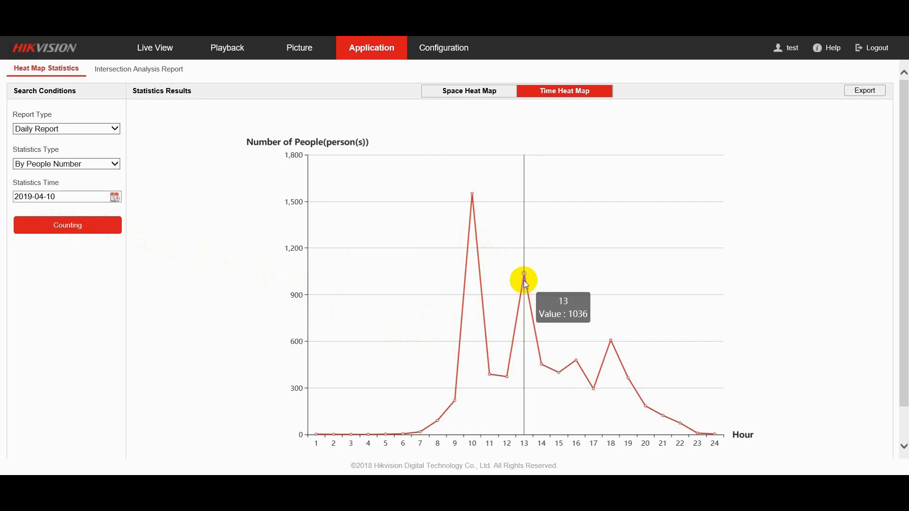
mouse_move(749, 447)
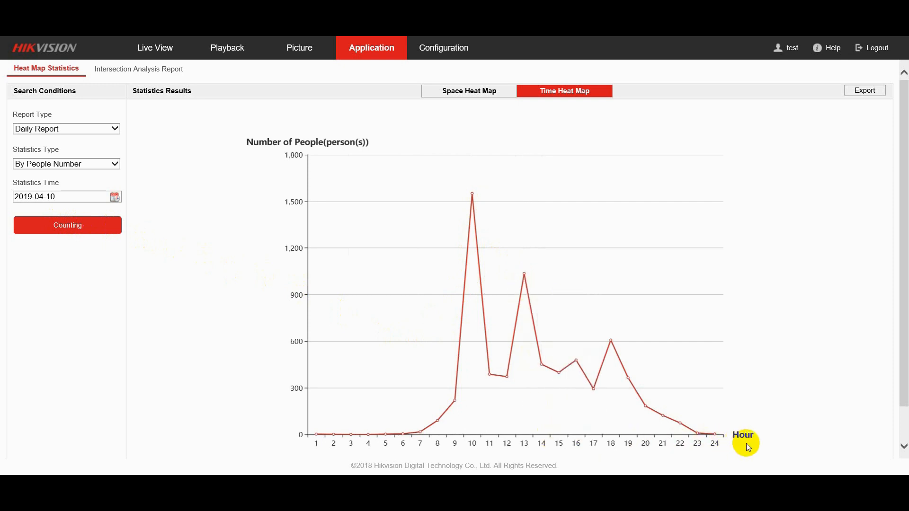